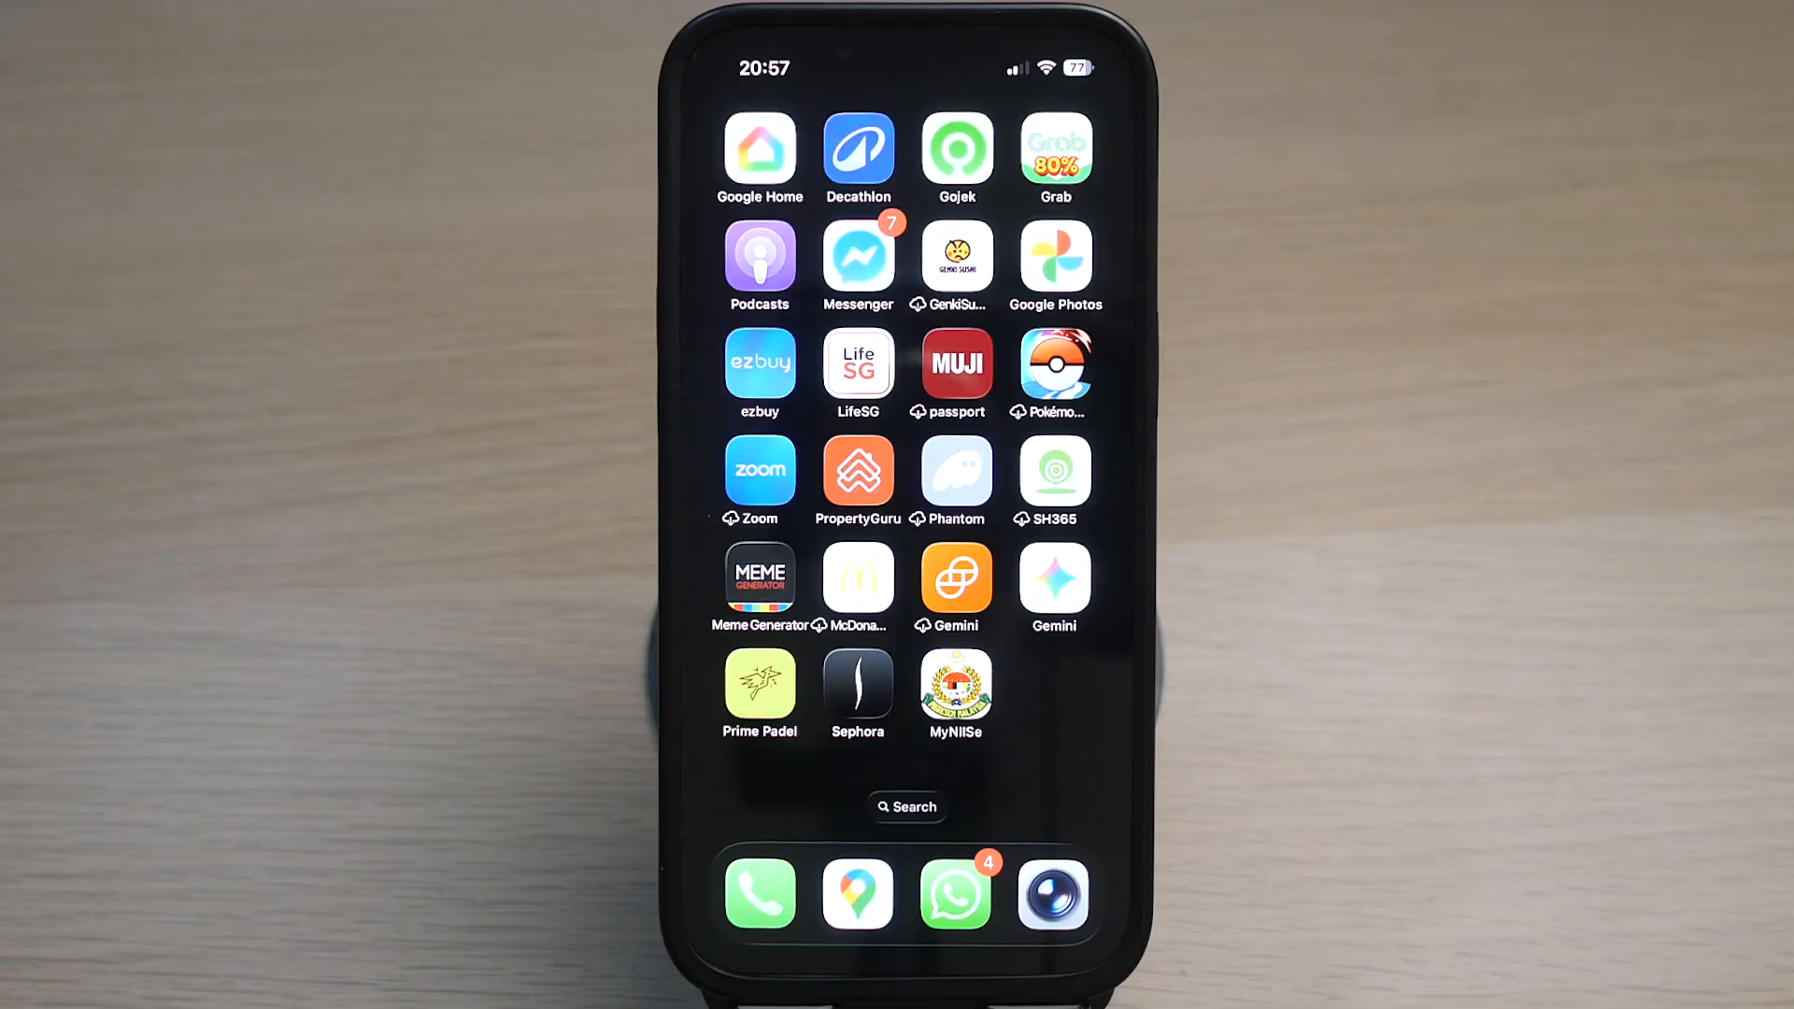
# Step: Go from the Messenger app through its menu into Settings to reach Active Status
pyautogui.click(858, 256)
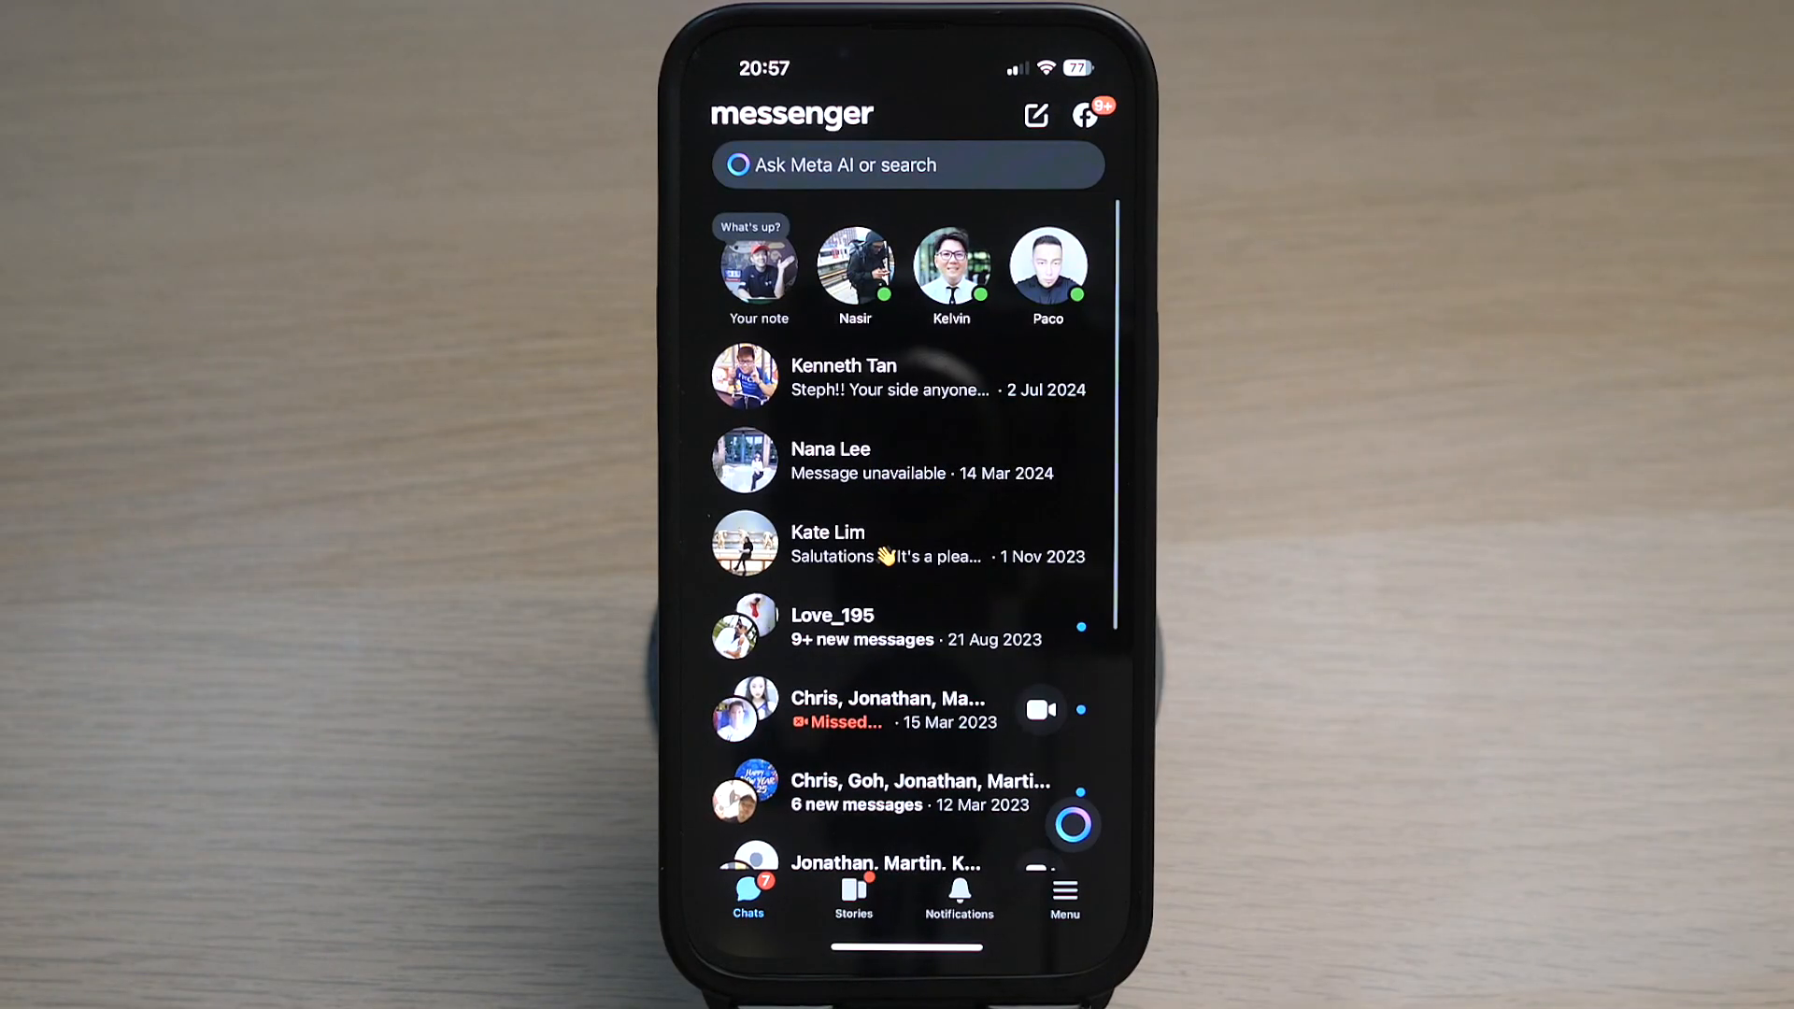
pyautogui.click(1063, 894)
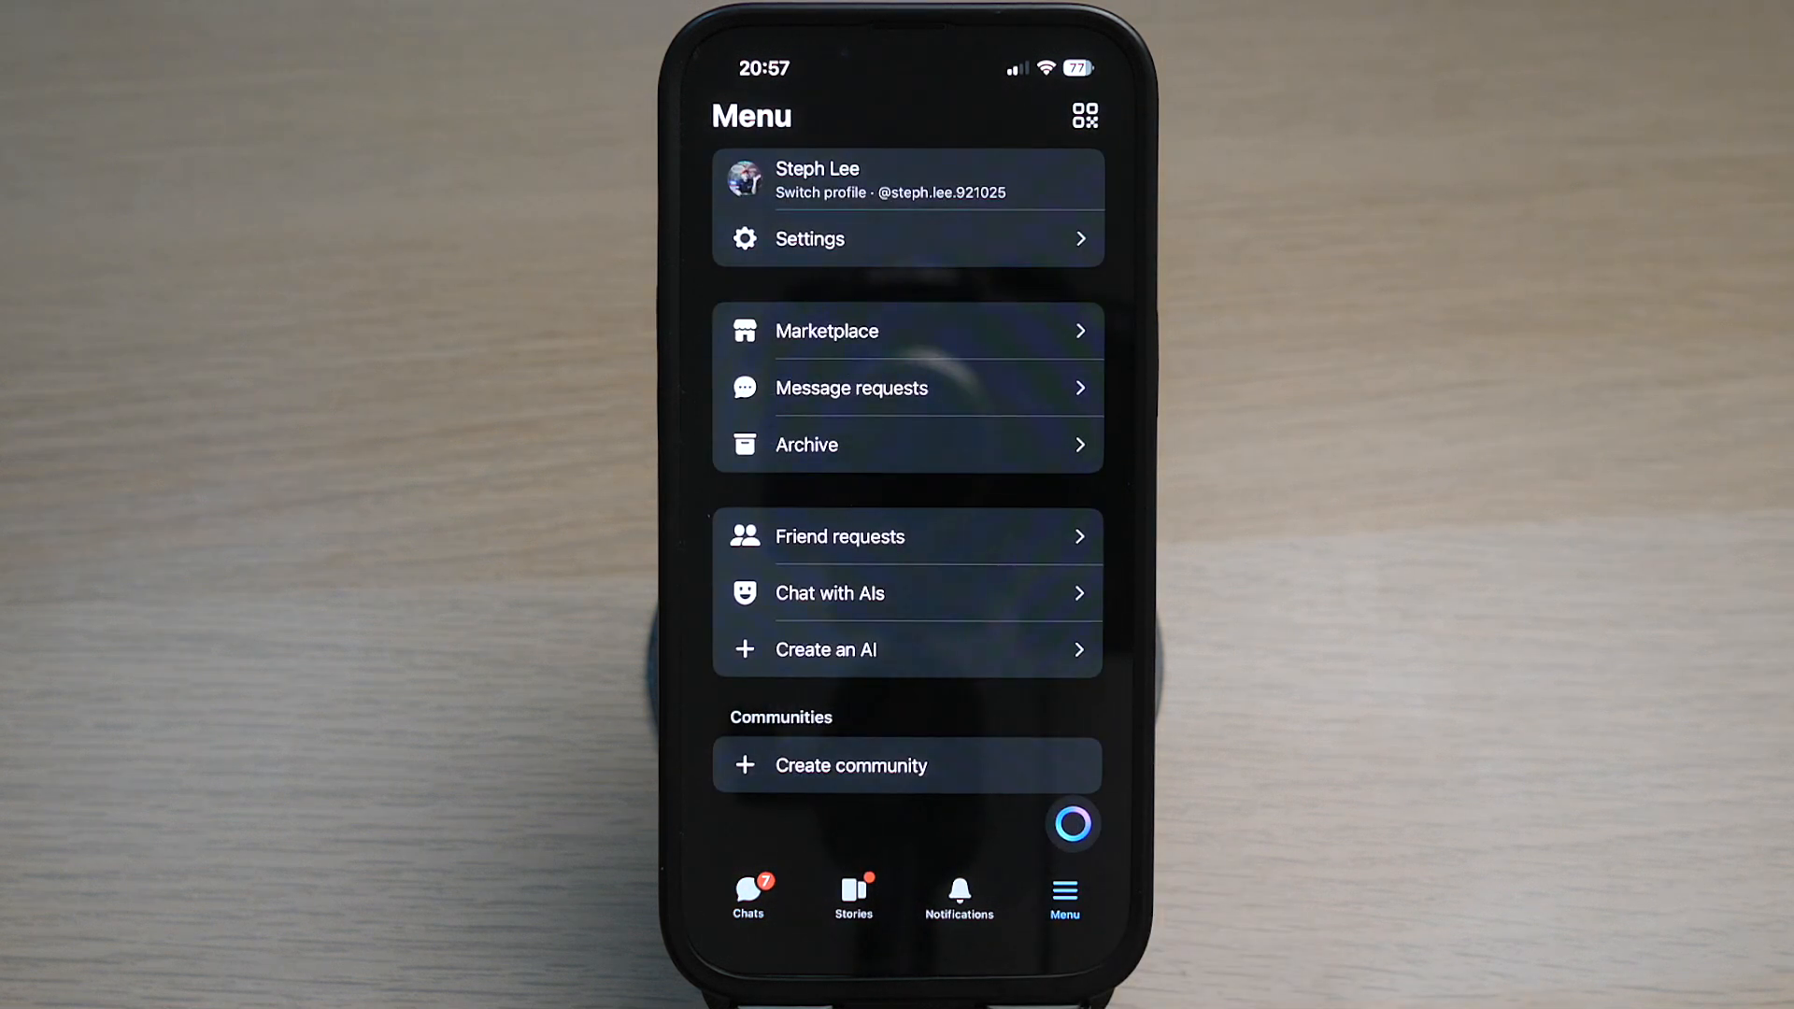
pyautogui.click(908, 237)
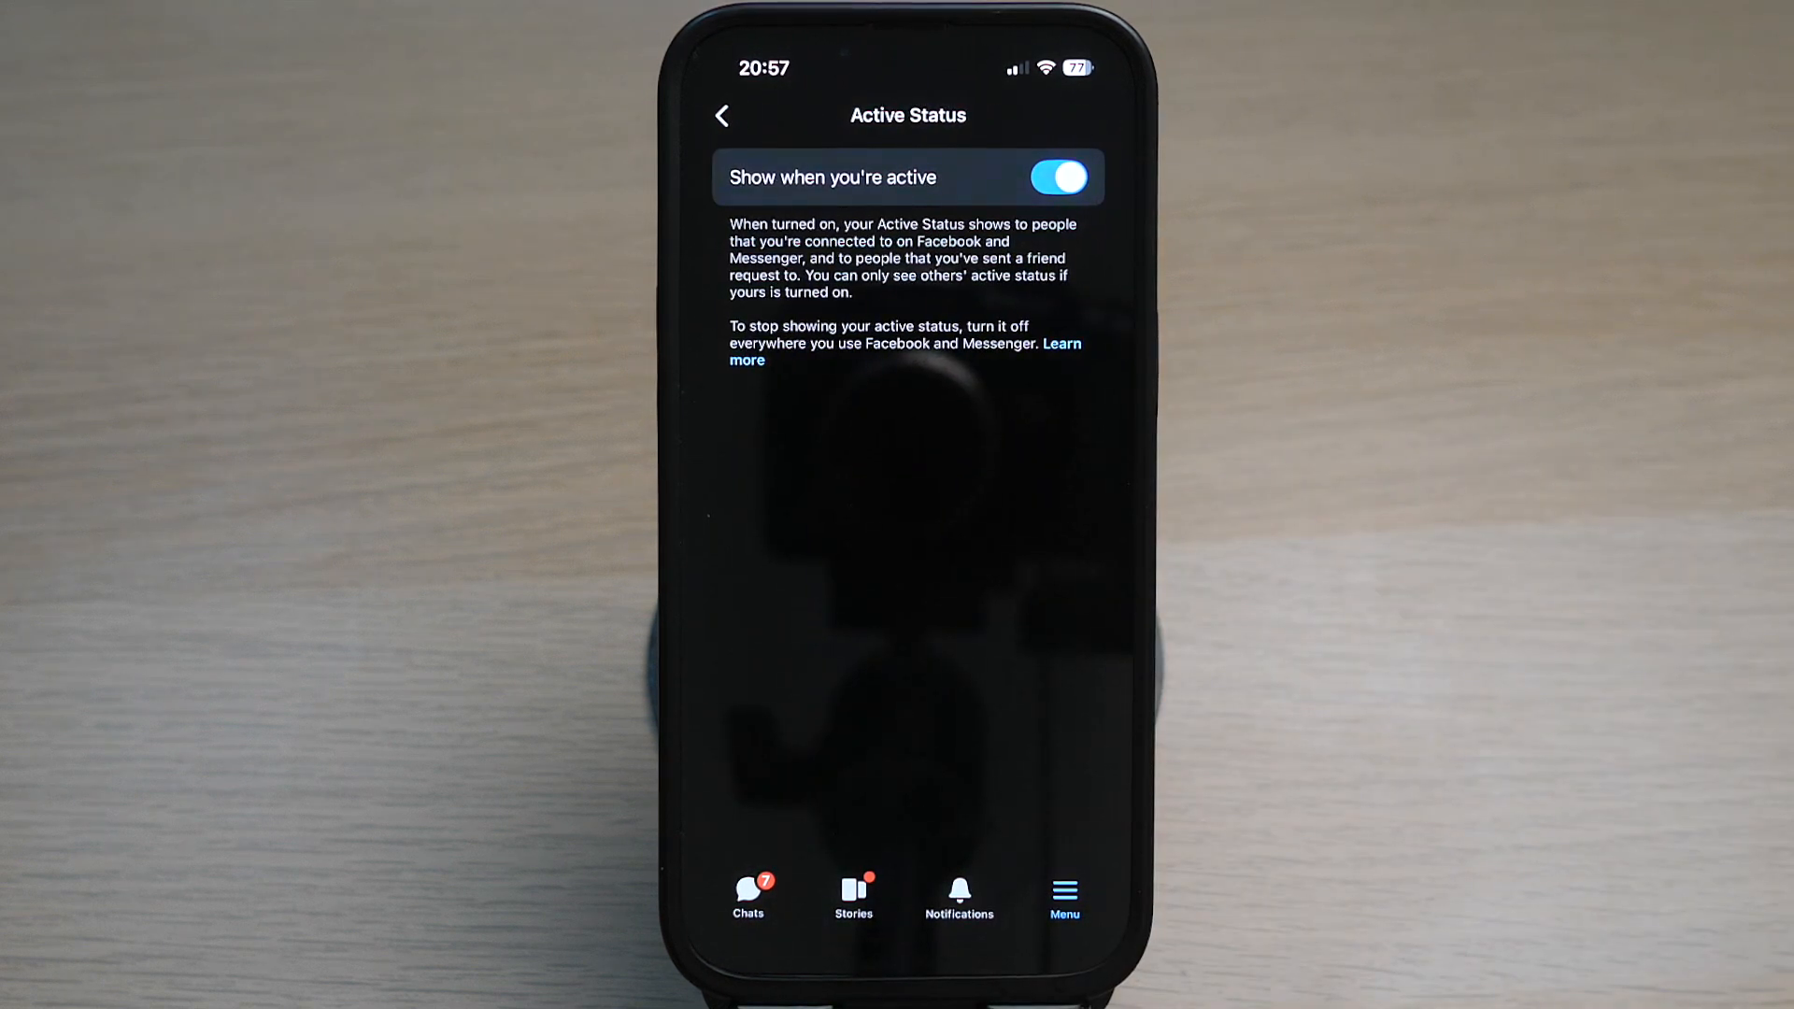
# Step: Switch off 'Show when you're active' in Messenger and return to the home screen
pyautogui.click(1057, 178)
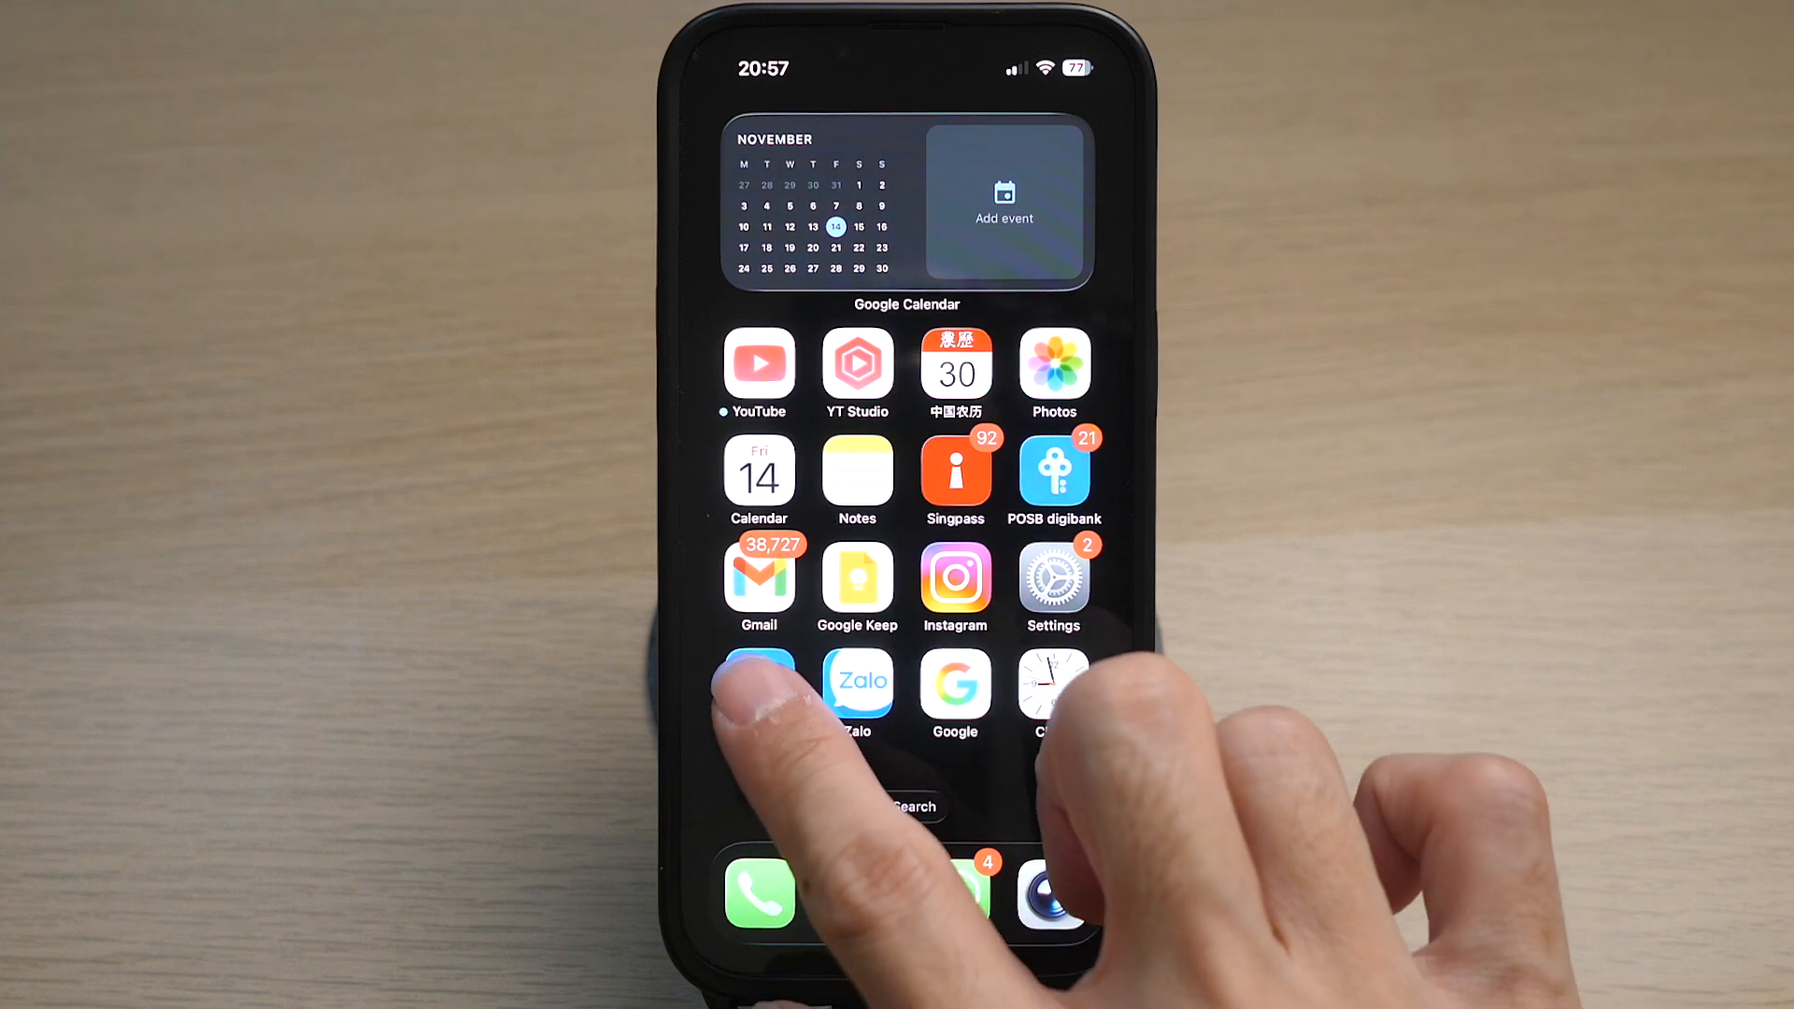
# Step: Go from the Facebook app through its menu into Settings & privacy
pyautogui.click(757, 680)
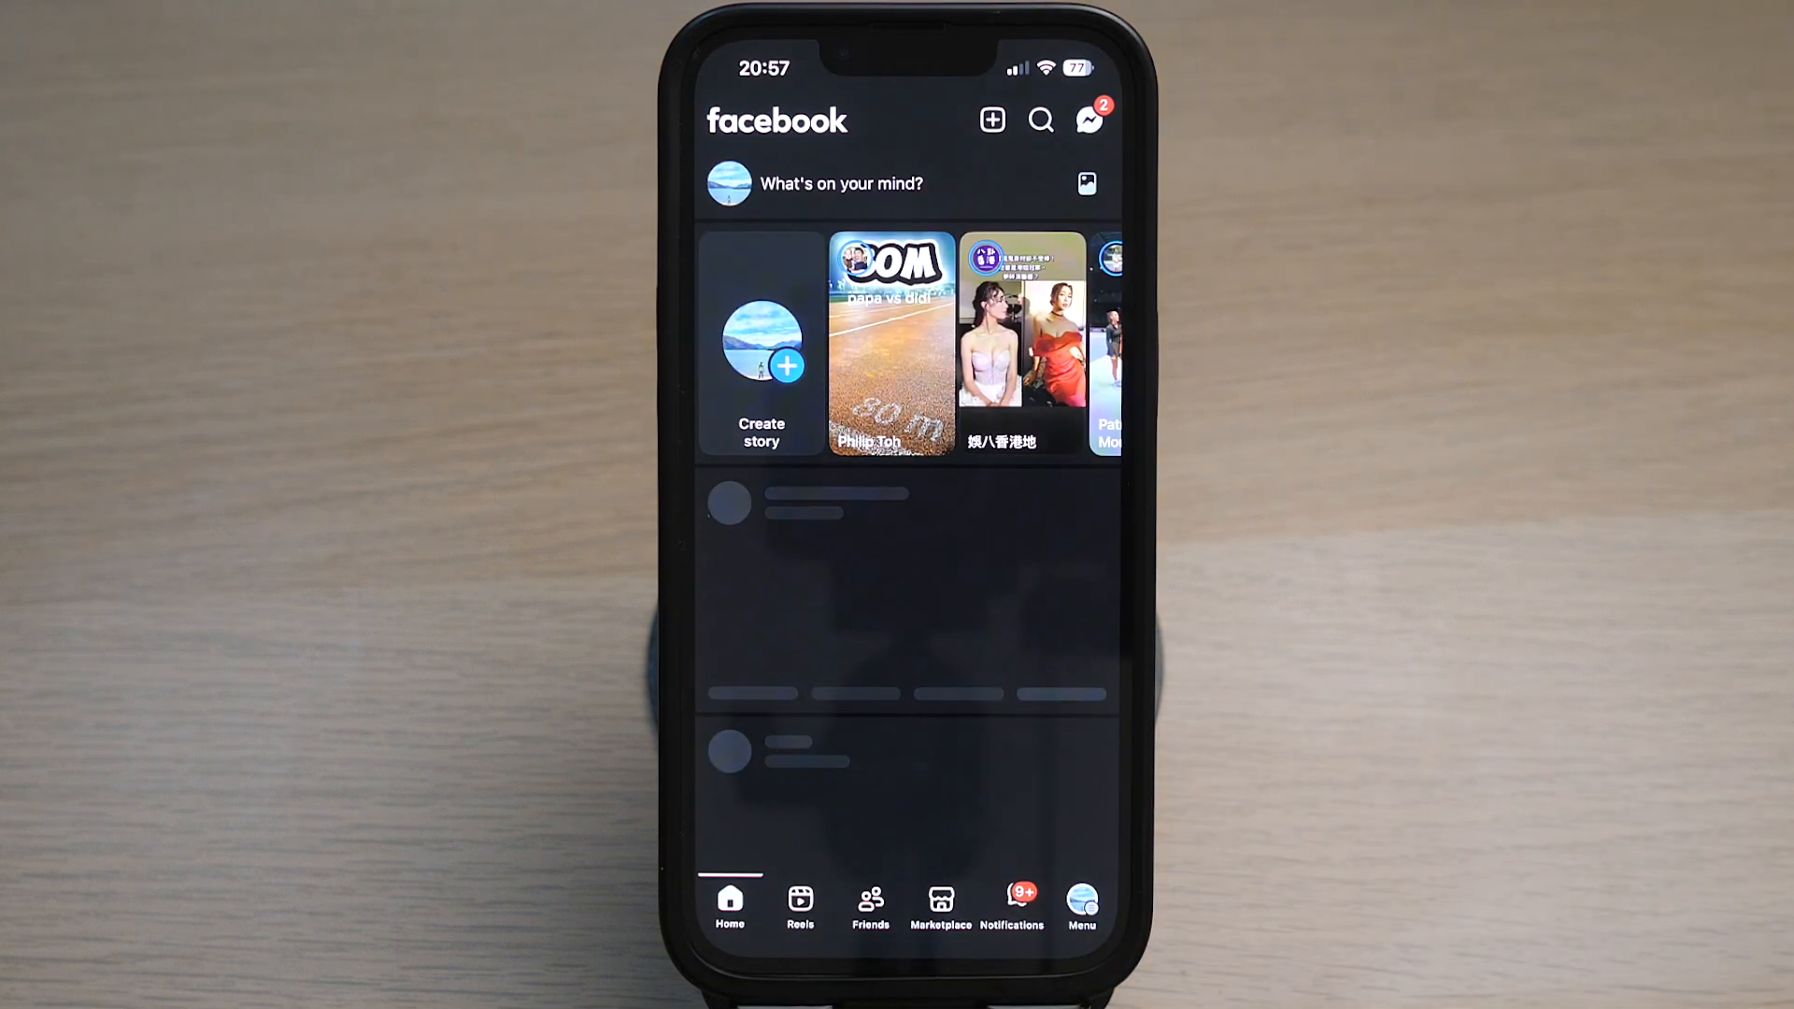
pyautogui.click(1080, 905)
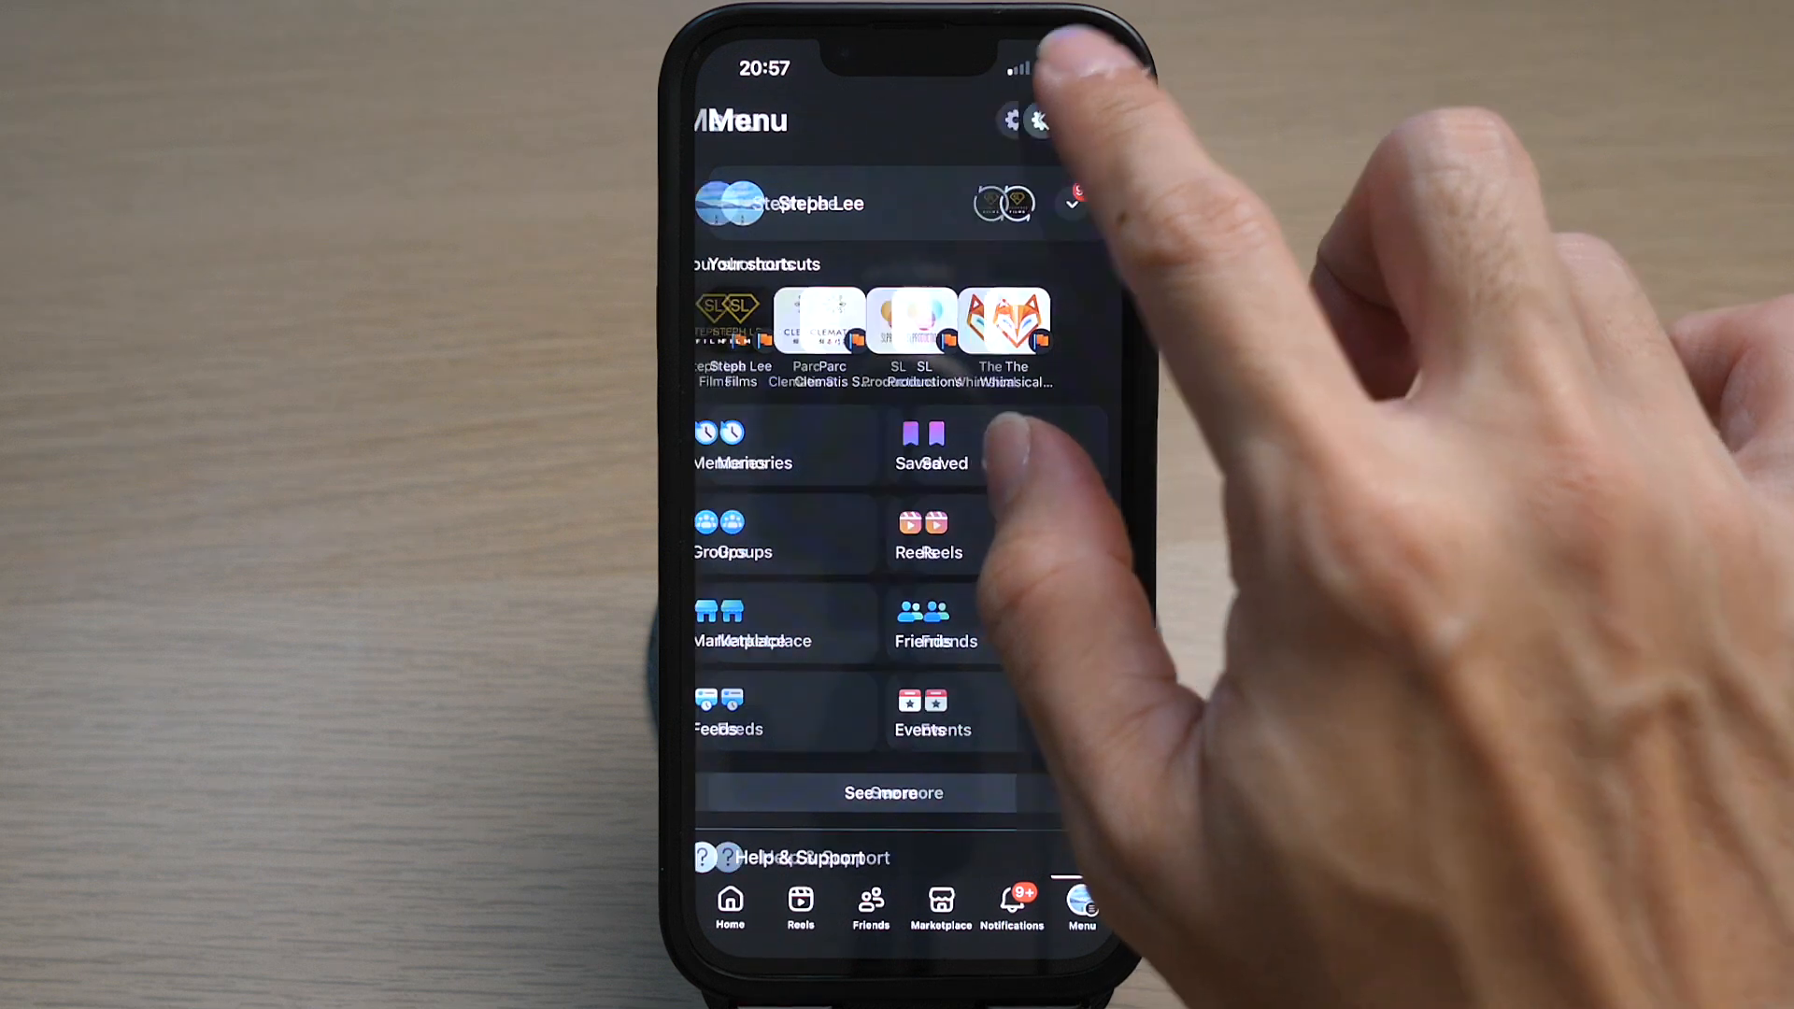
pyautogui.click(1017, 120)
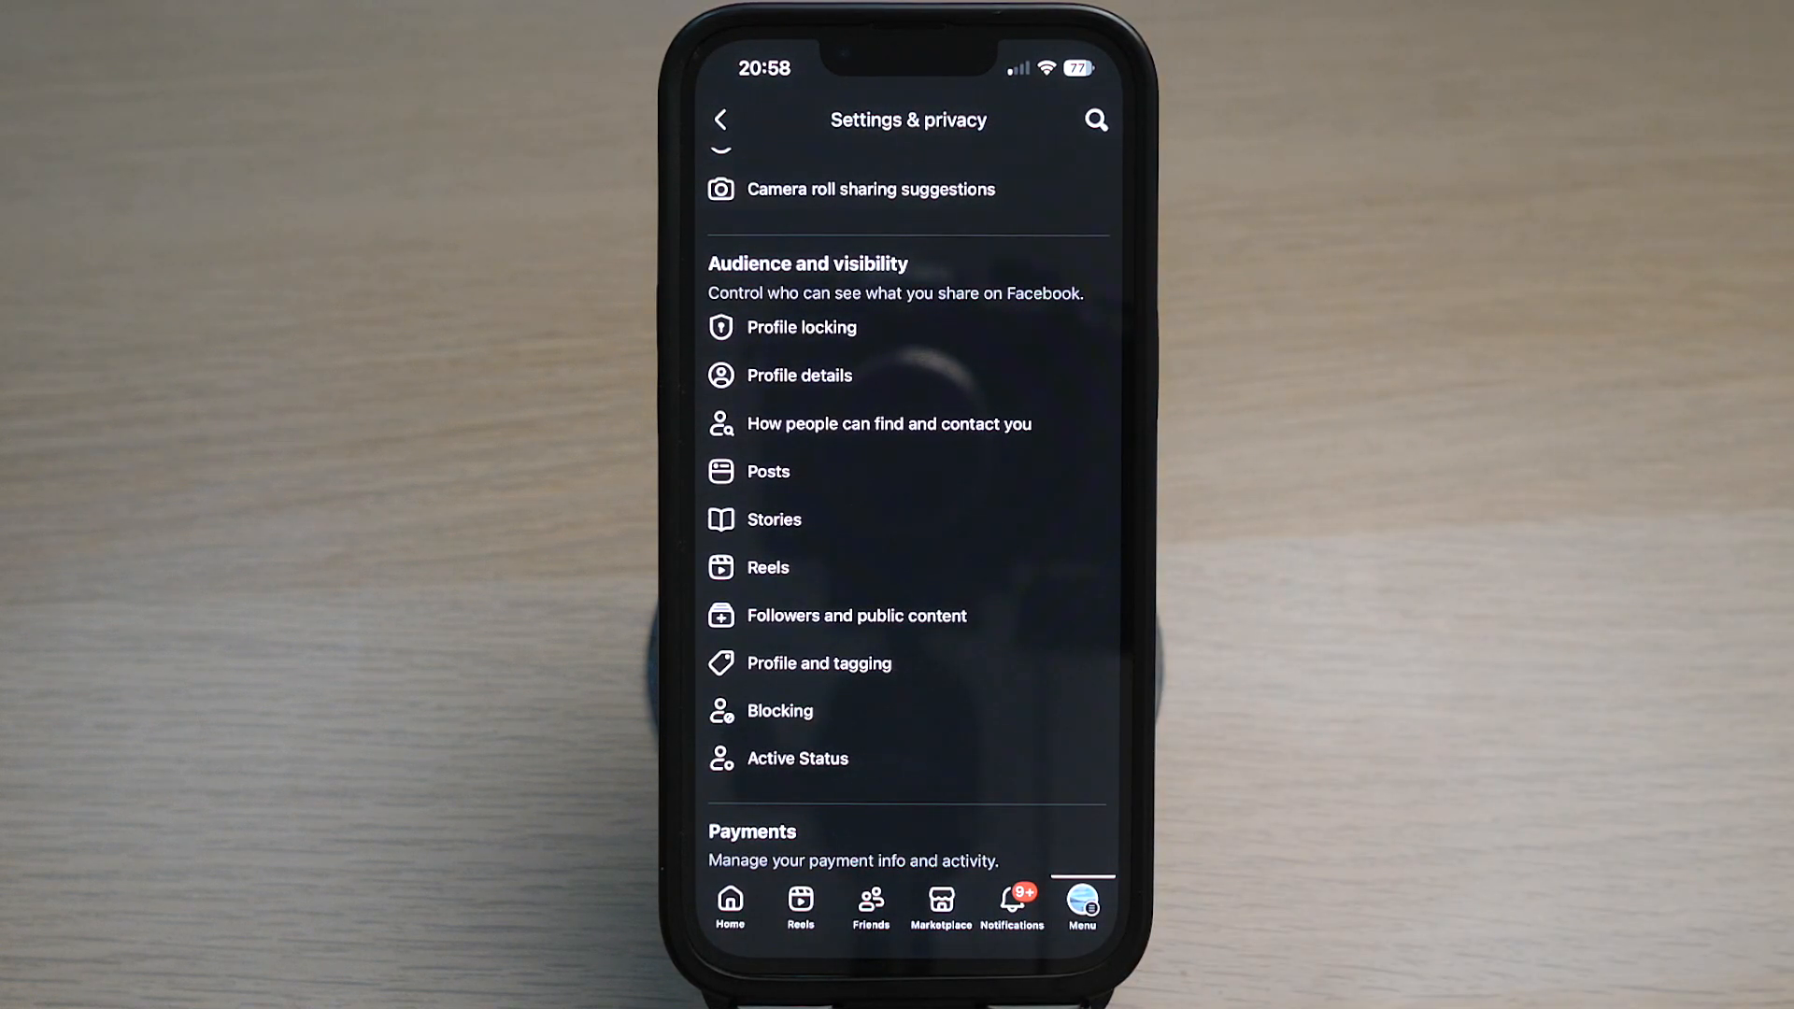
# Step: Switch off 'Show when you're active' on Facebook's Active Status page, prompting confirmation
pyautogui.click(798, 757)
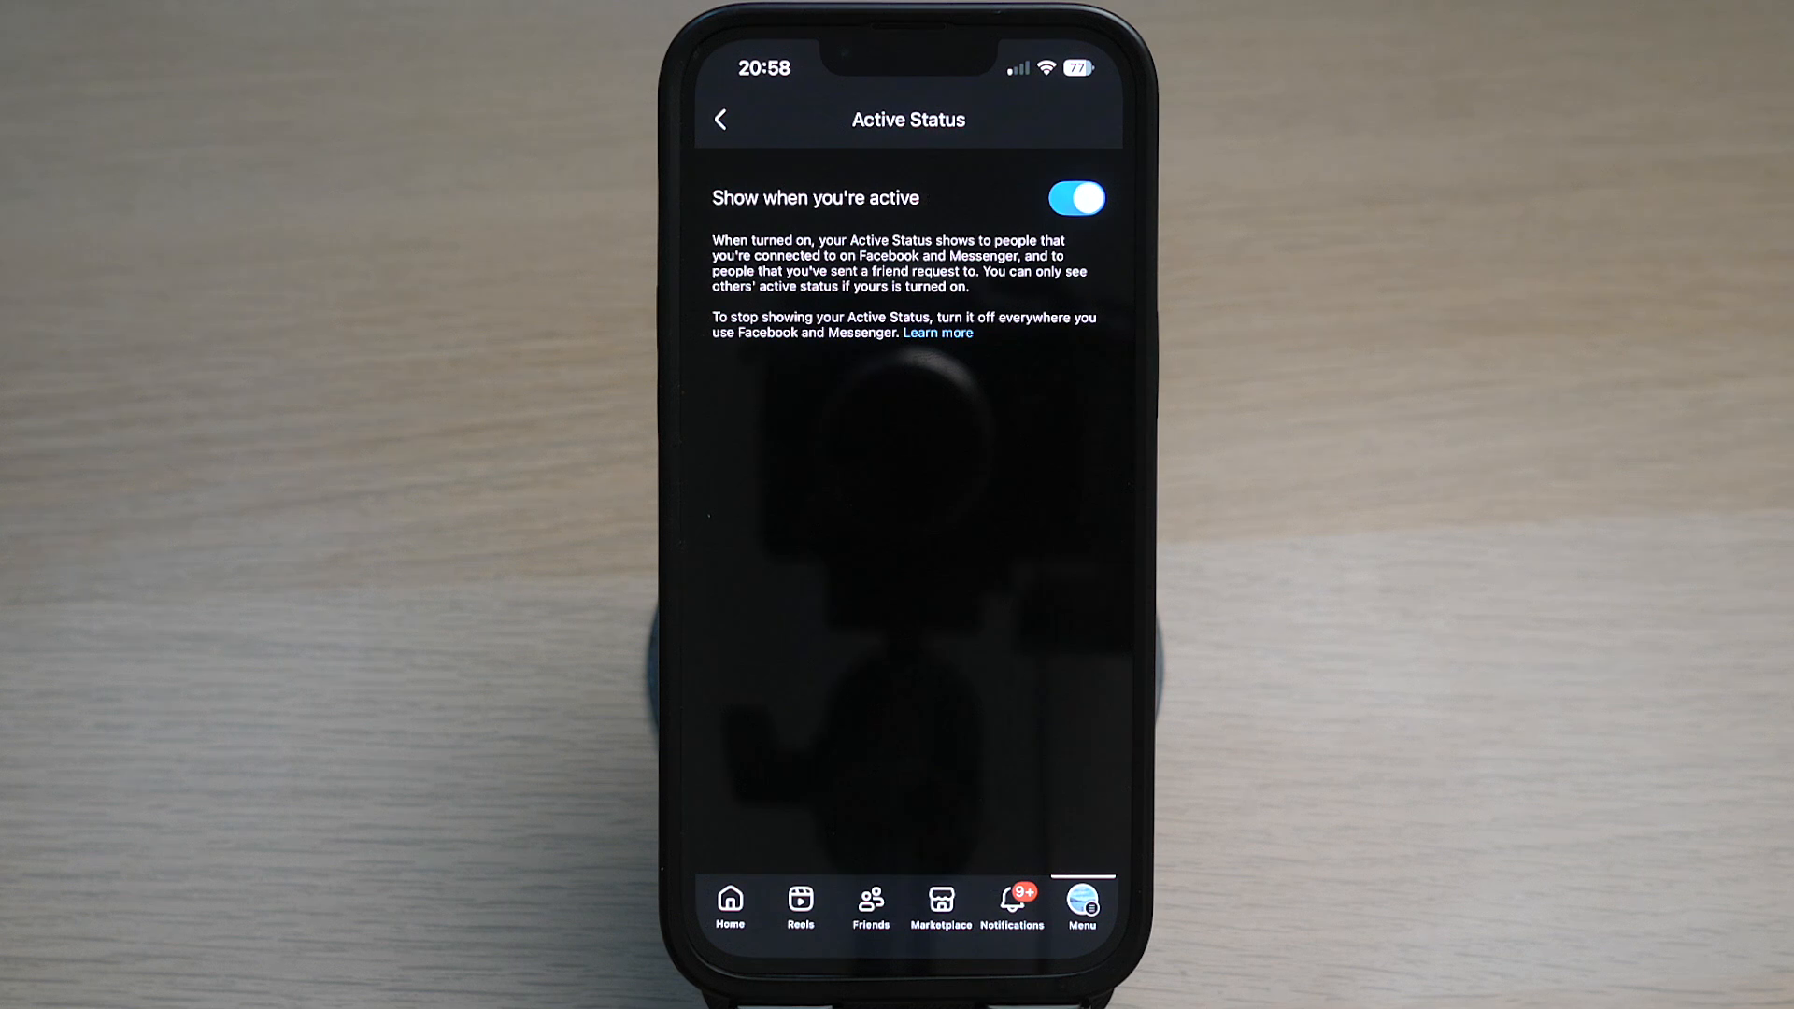
pyautogui.click(1073, 198)
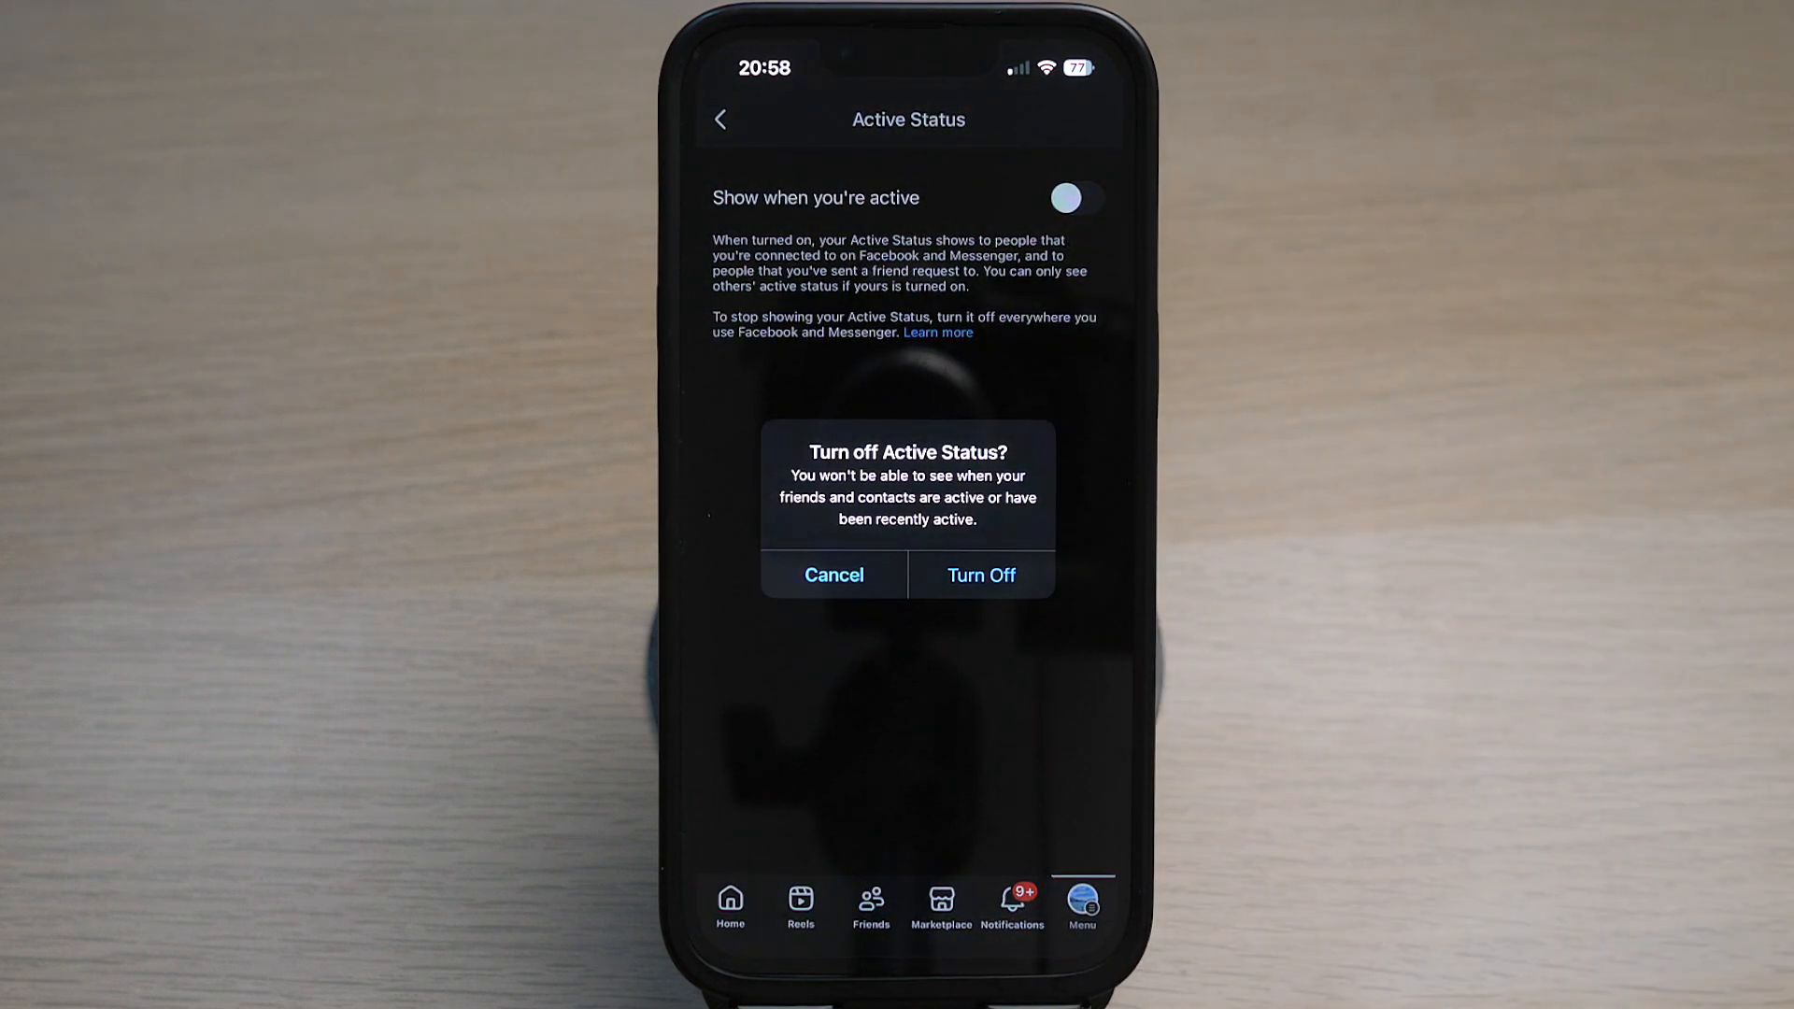